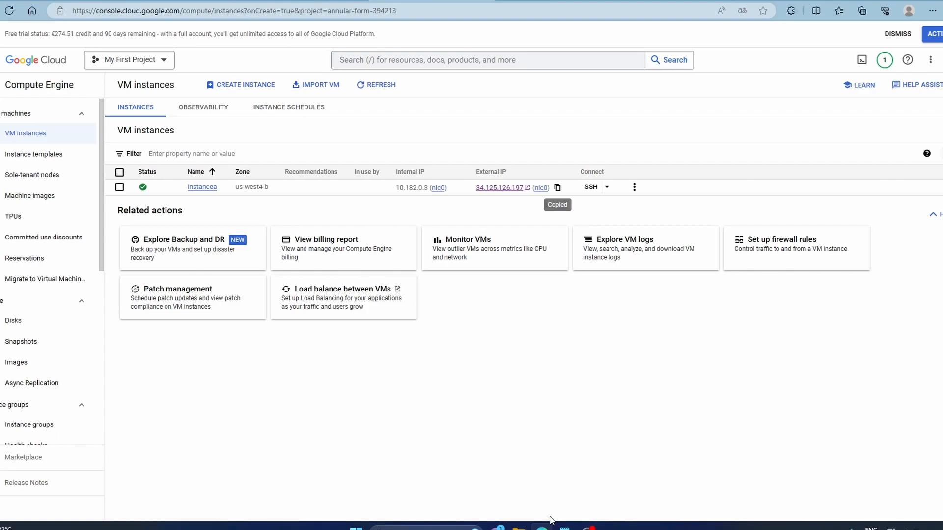
mouse_move(424, 394)
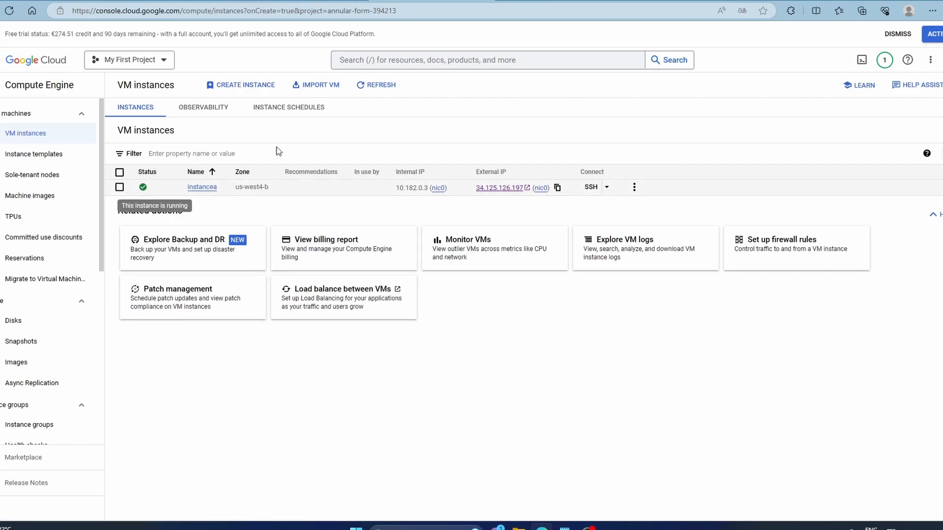
mouse_move(294, 225)
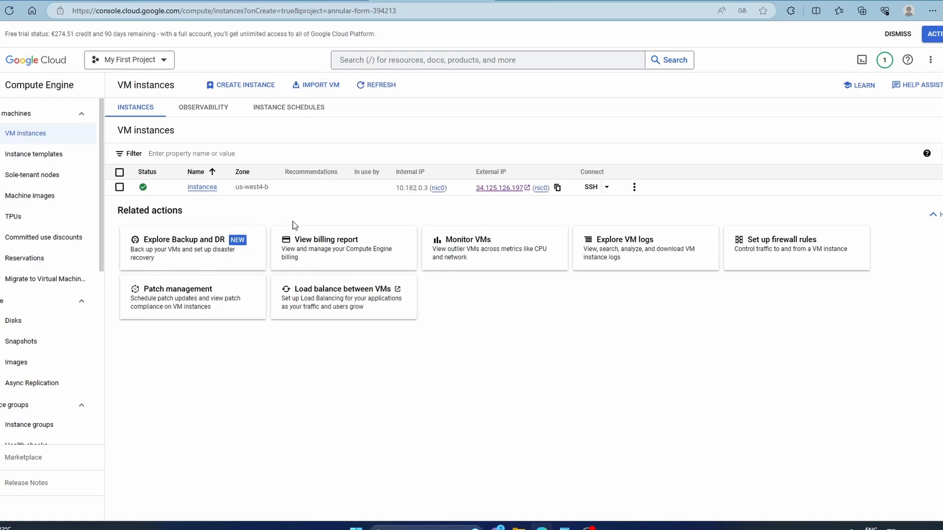
- Open instancea's details page and scroll down to its custom metadata
click(202, 187)
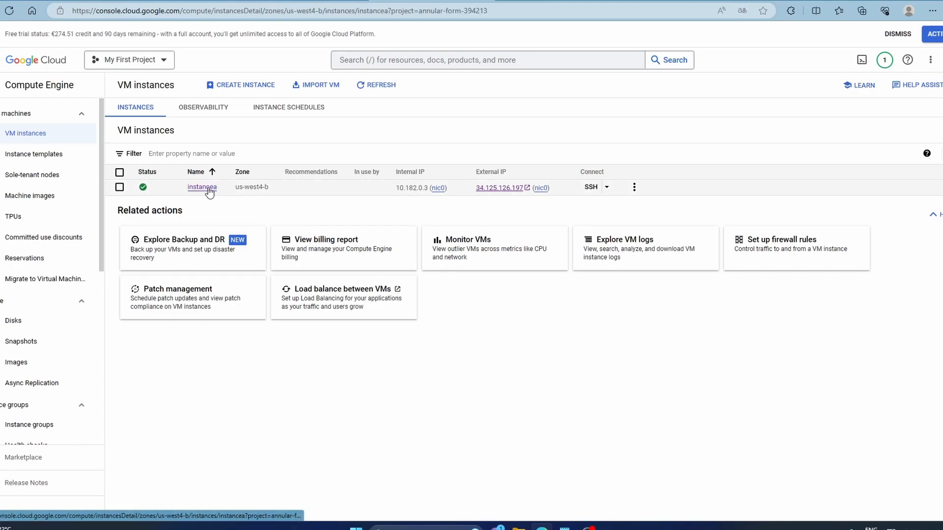
click(202, 187)
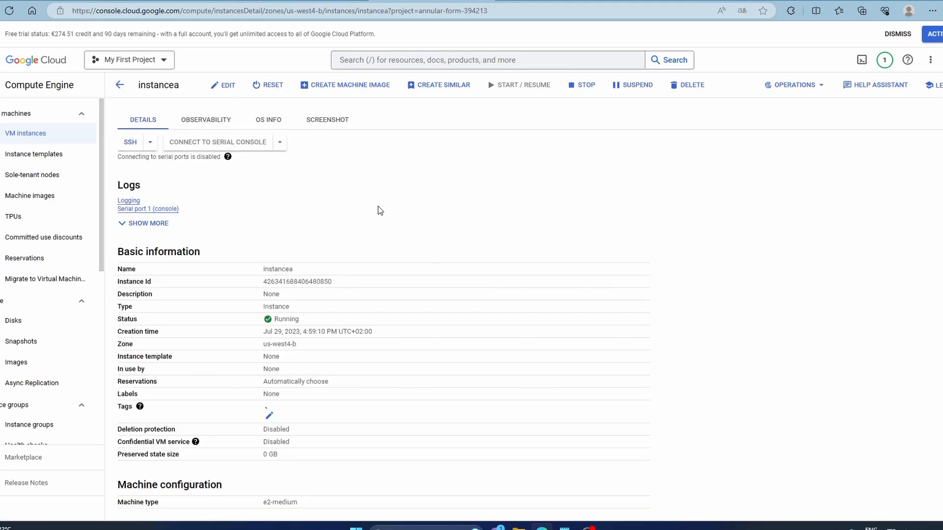
scroll(down, 3)
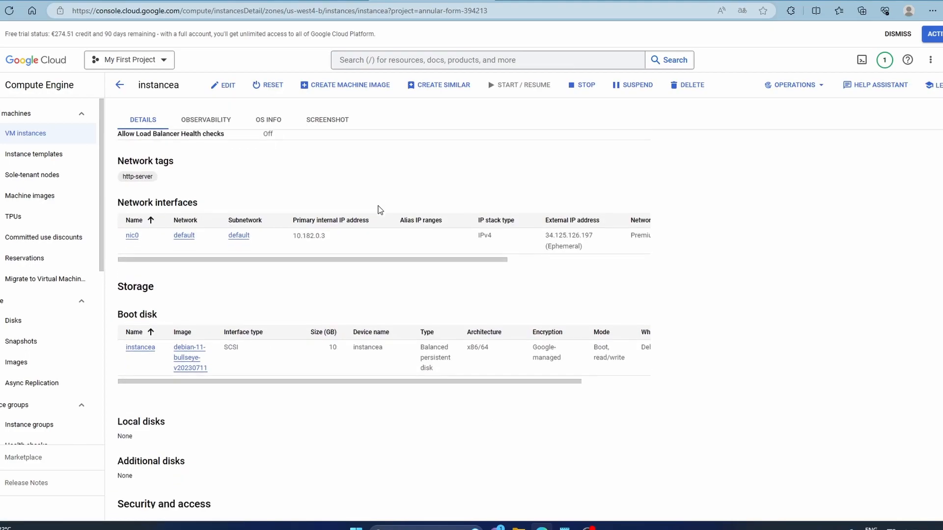
scroll(down, 3)
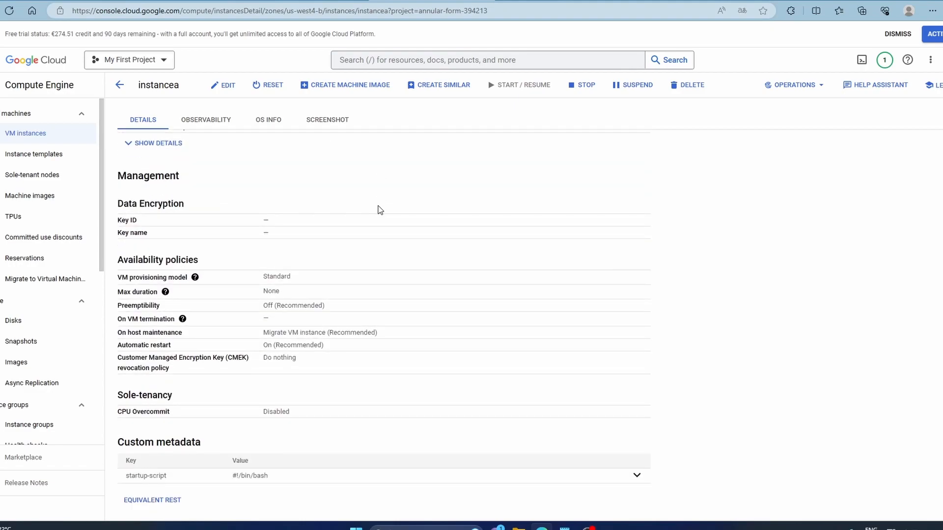
mouse_move(271, 400)
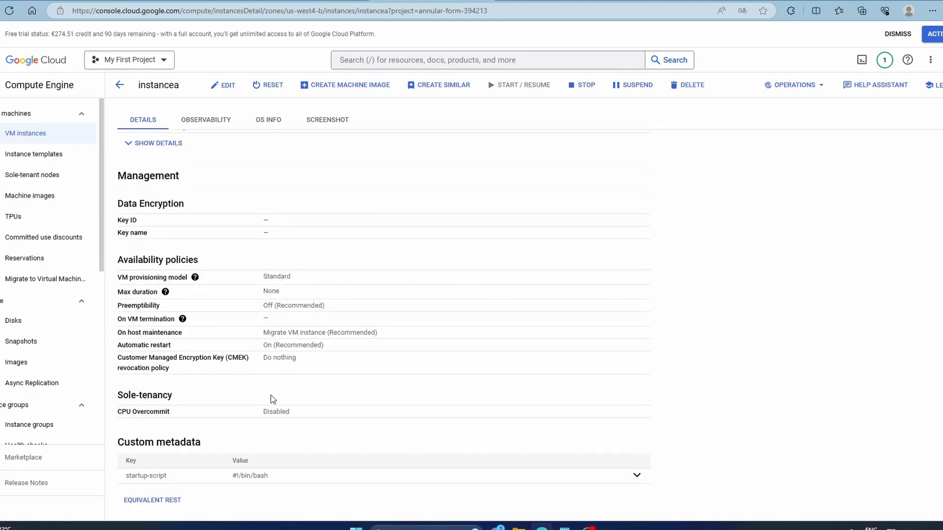
mouse_move(177, 427)
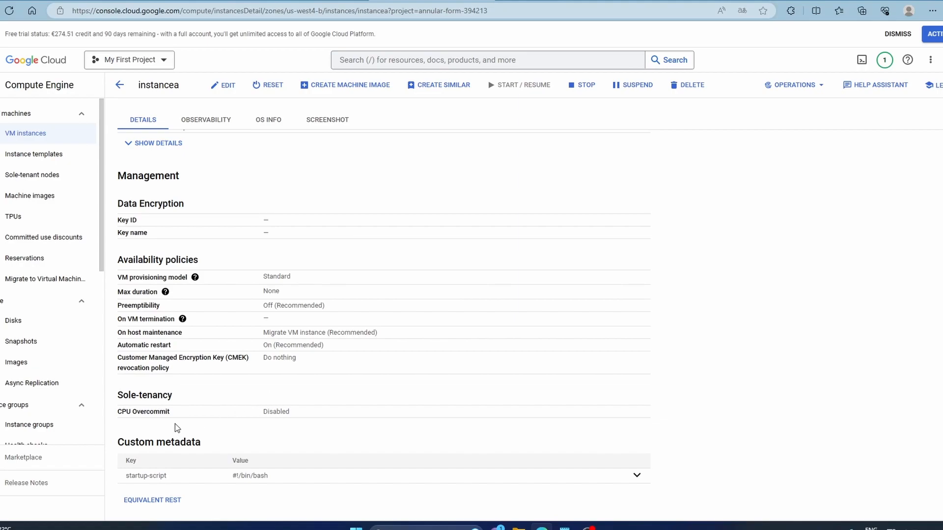
mouse_move(151, 171)
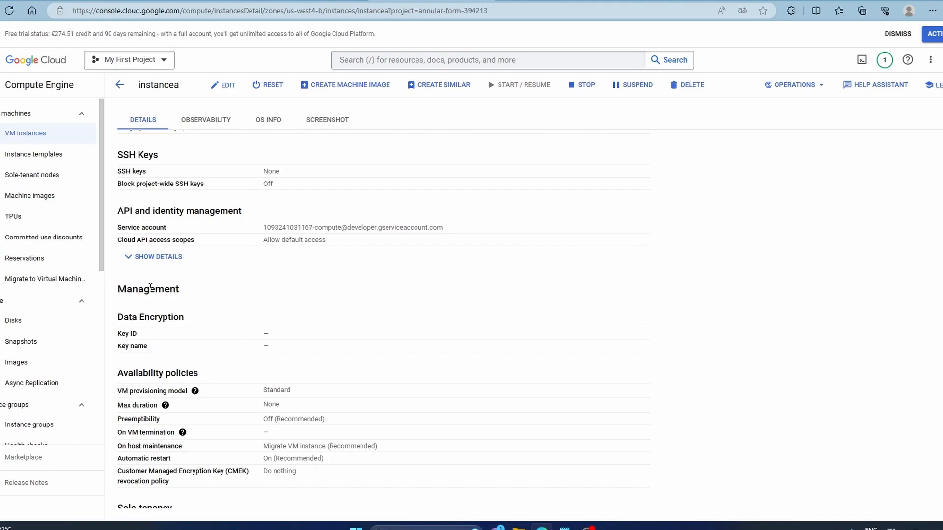
scroll(down, 3)
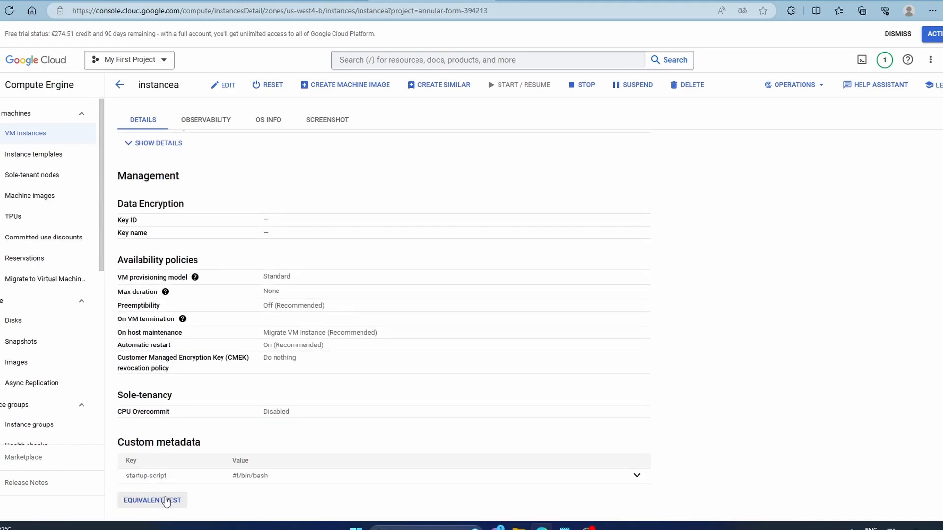
- Expand and select instancea's full apache2 startup script, dismissing the VM start notice
click(636, 475)
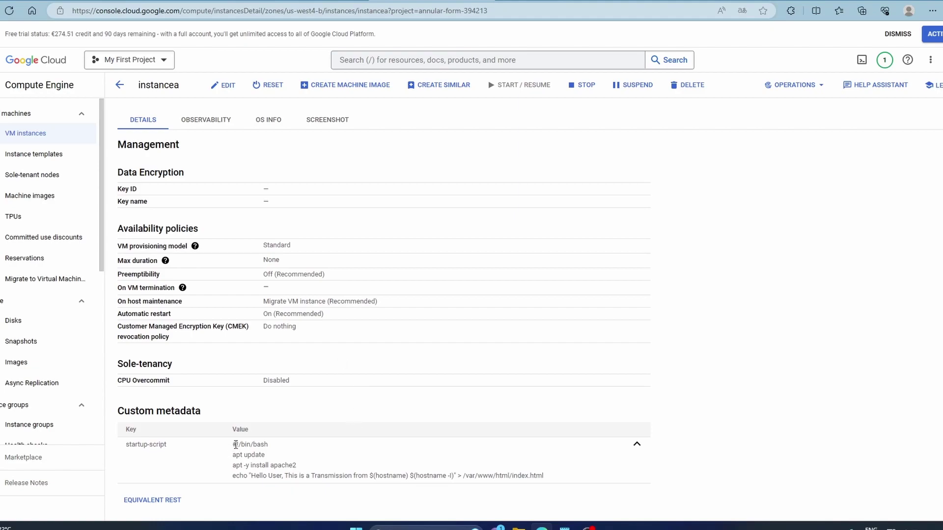
drag(233, 444, 543, 476)
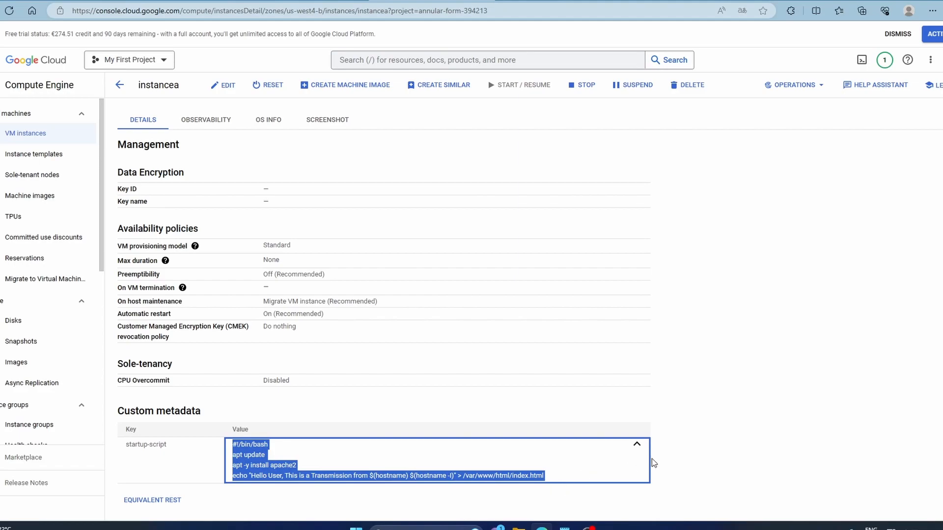
click(519, 85)
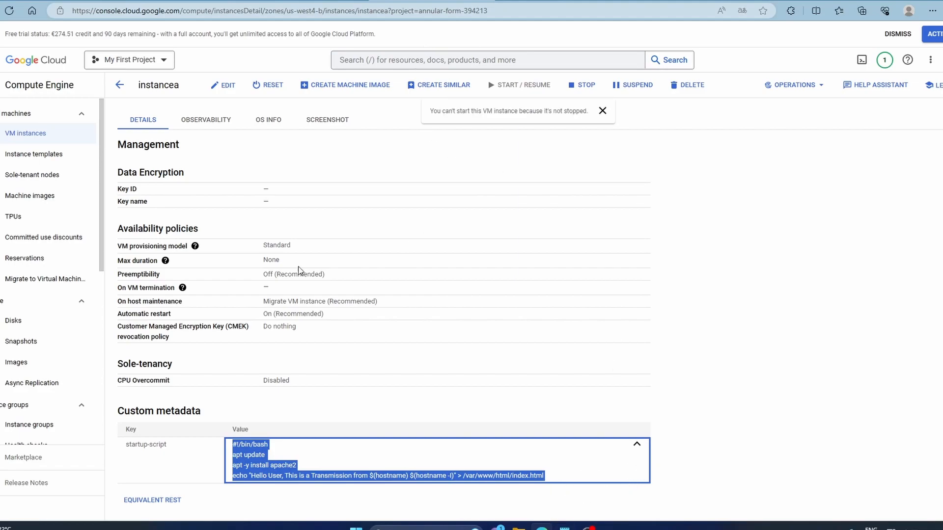
click(603, 111)
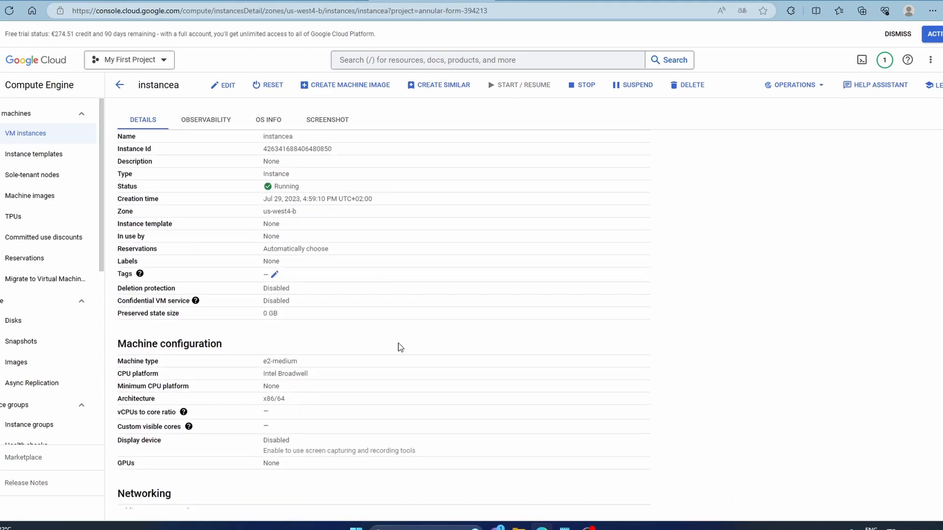
scroll(down, 3)
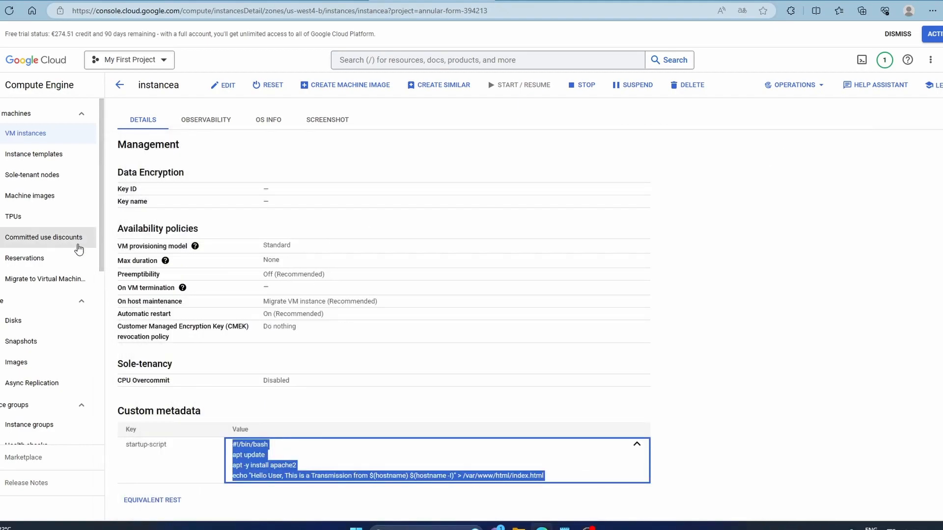
mouse_move(54, 187)
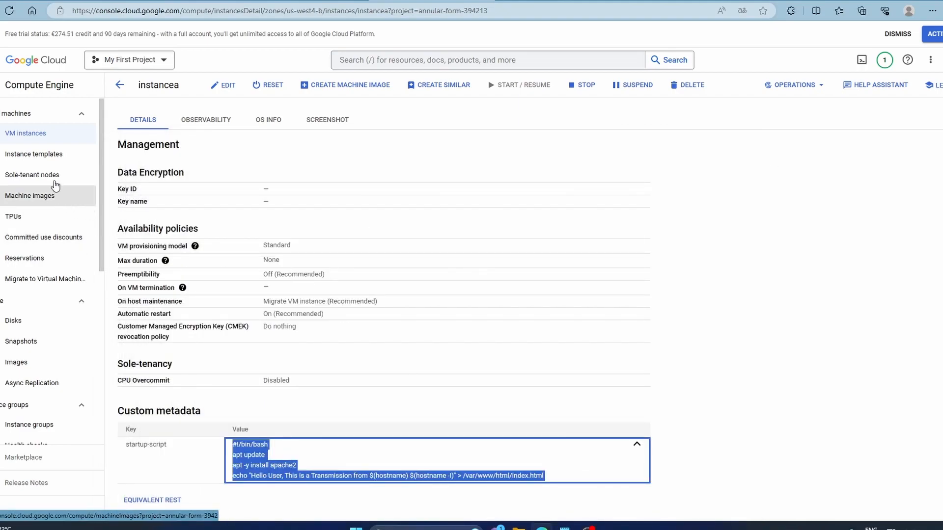
mouse_move(47, 158)
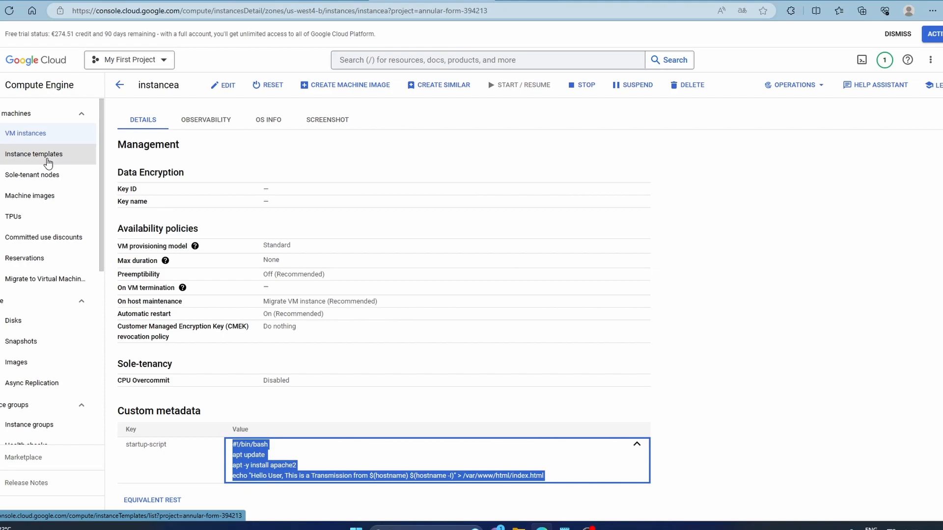
- Start a new instance template named instance-template-1-s with E2 e2-medium machine type
click(33, 154)
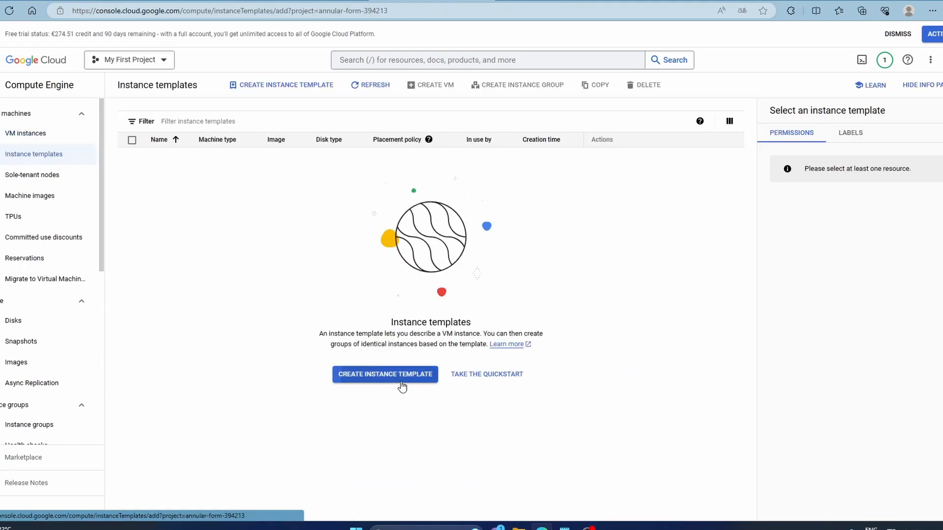
click(385, 374)
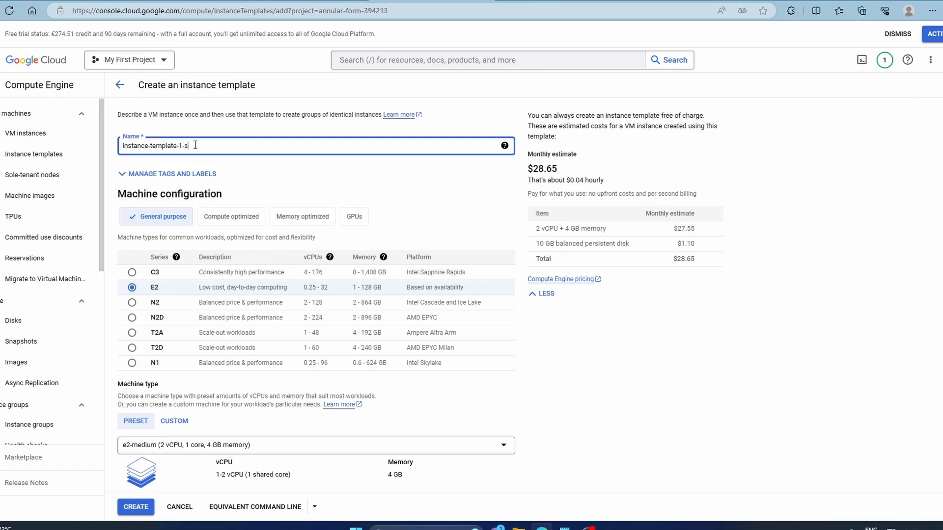
text(tatu)
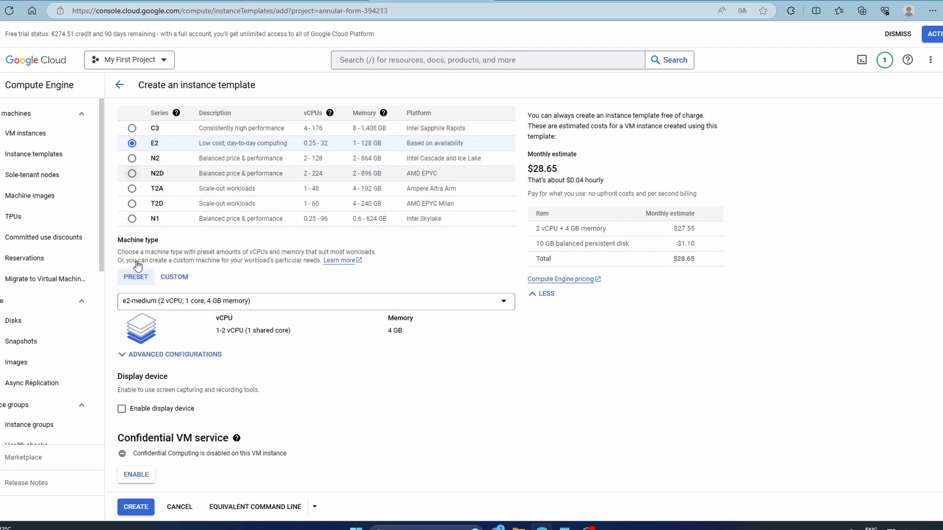
- Expand the template form's Advanced options and its Management section
scroll(down, 3)
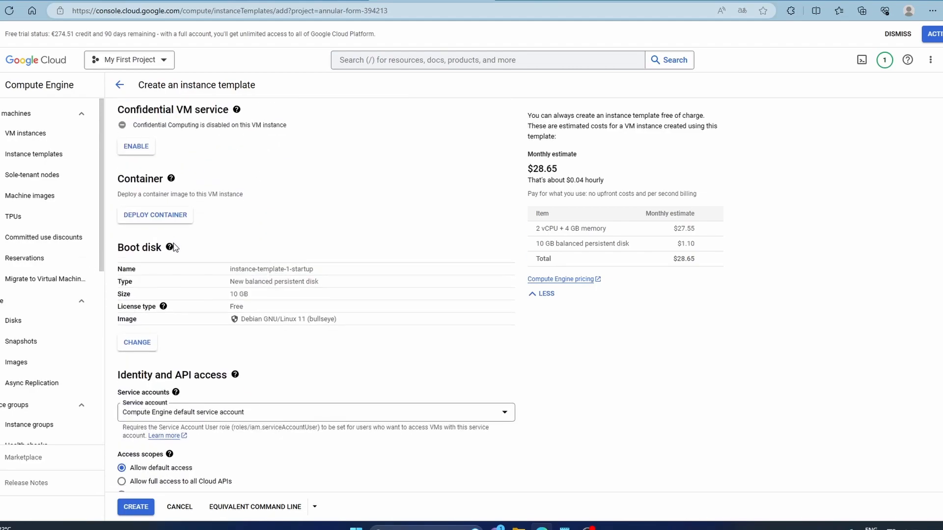
scroll(down, 3)
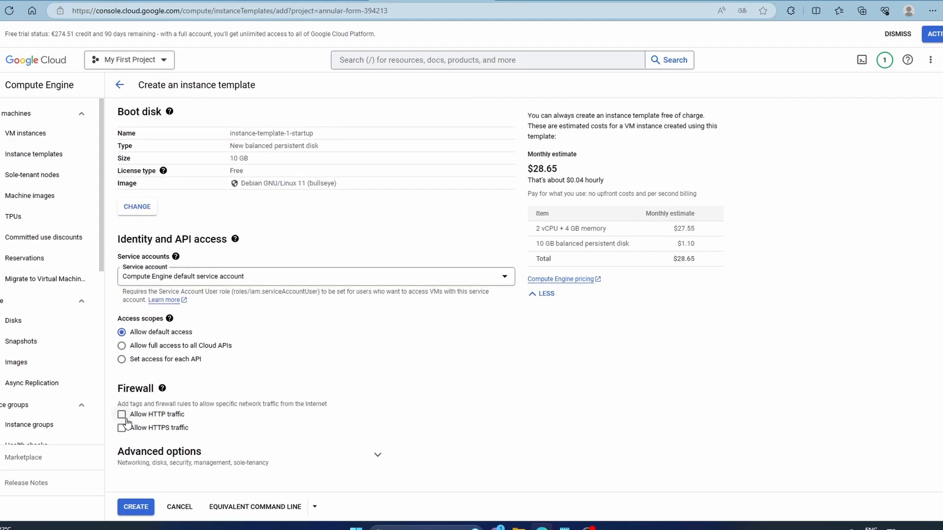
click(122, 415)
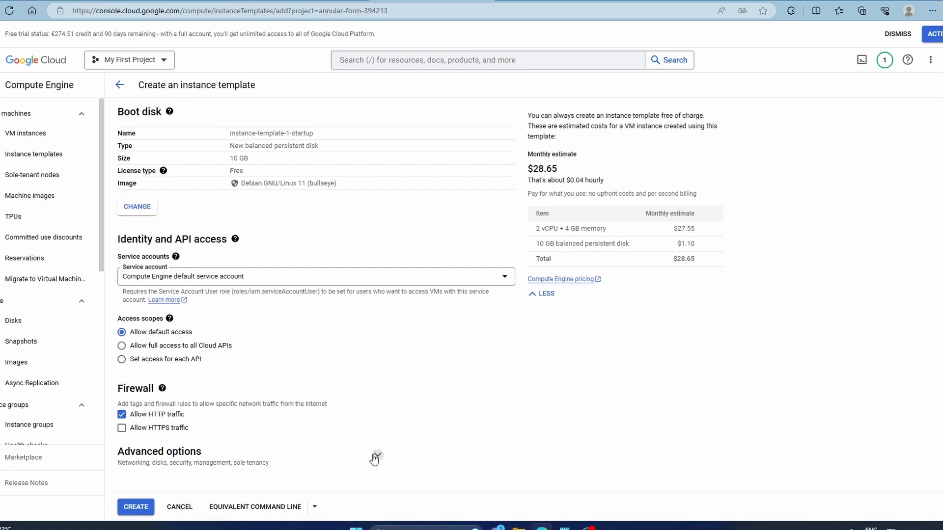
click(376, 457)
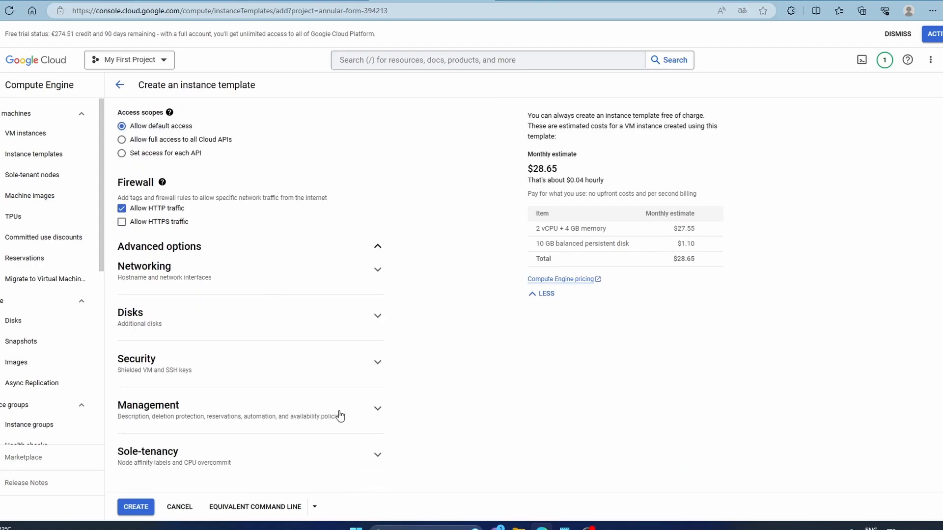
click(148, 405)
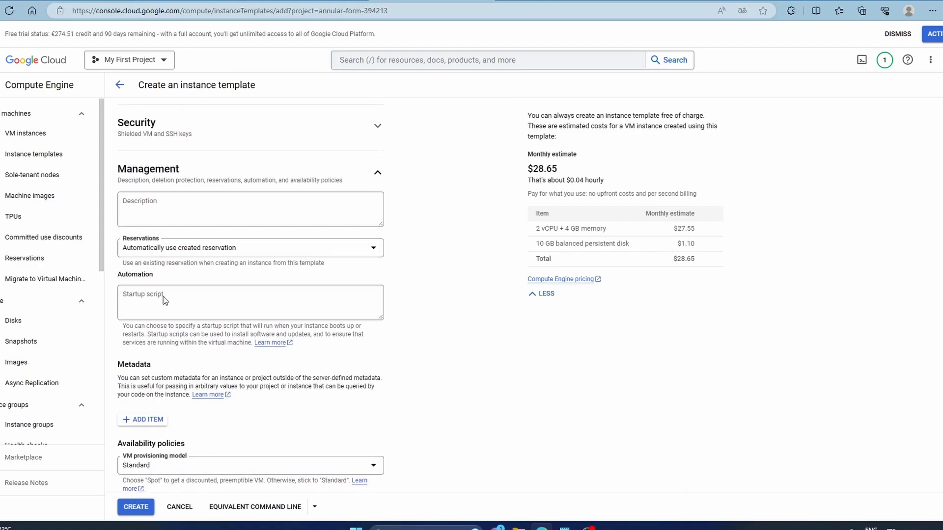
- Add the apt update / apache2 startup script writing a hello index.html, then create the template
text(echo "Hello User, This is a Transmission from $(hostname) $(hostname -I)" > /var/www/html/index.html)
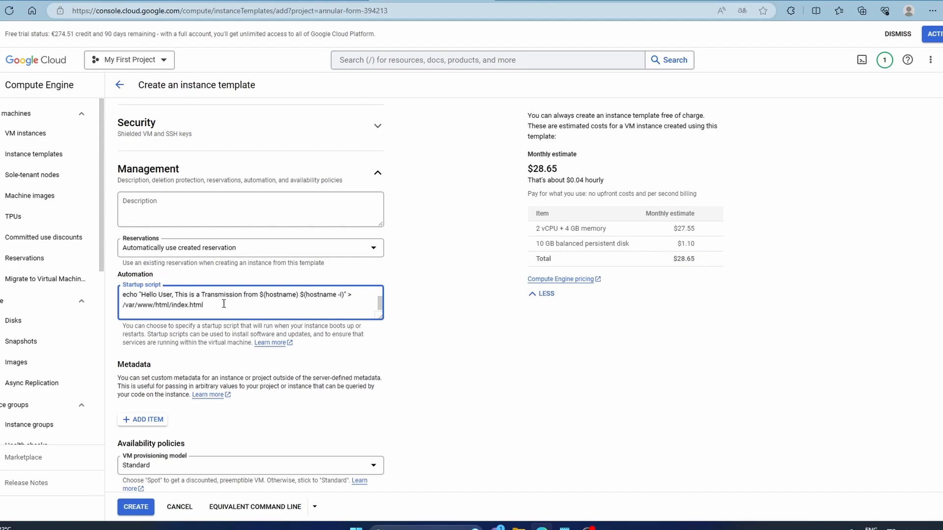
text(apt update)
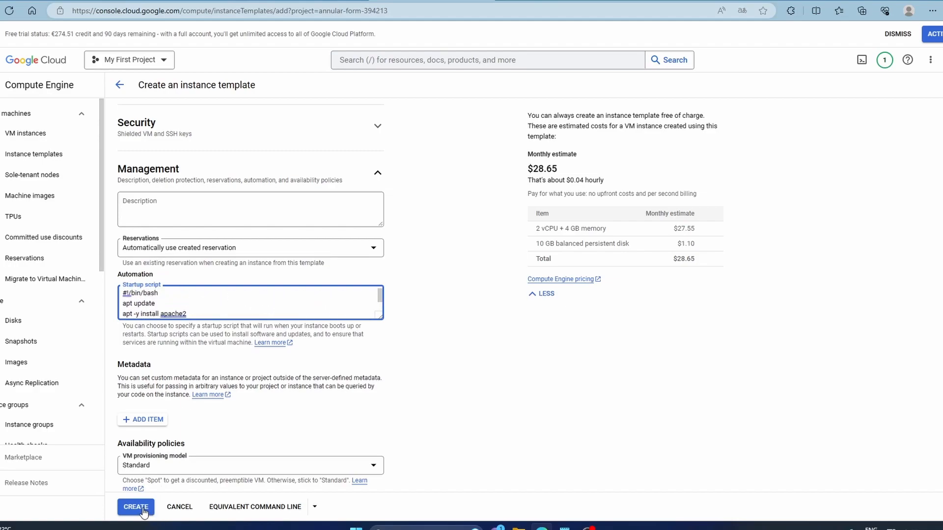
click(136, 507)
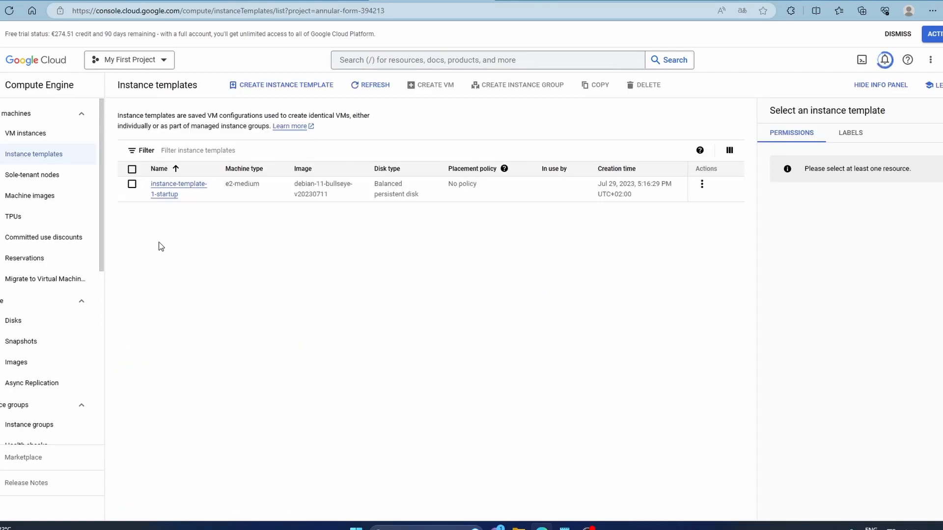
mouse_move(860, 59)
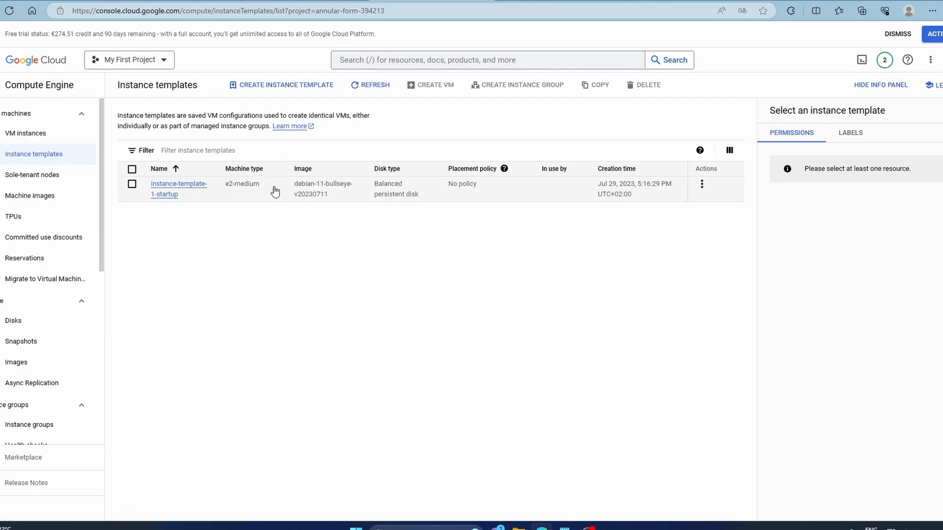
mouse_move(671, 245)
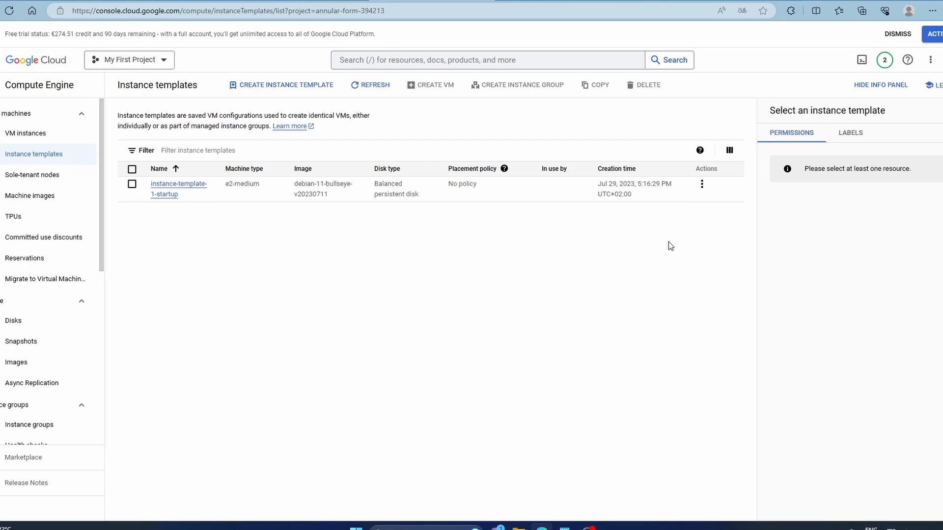
mouse_move(199, 282)
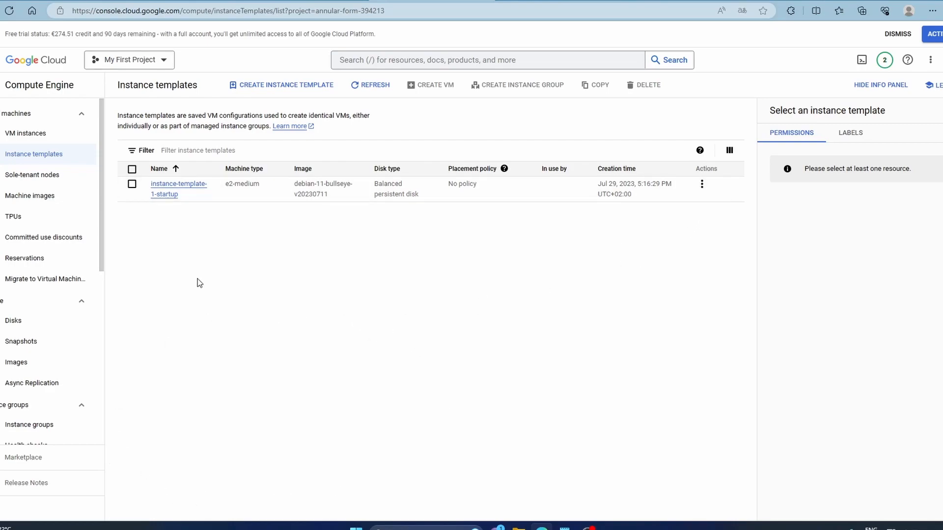
mouse_move(171, 192)
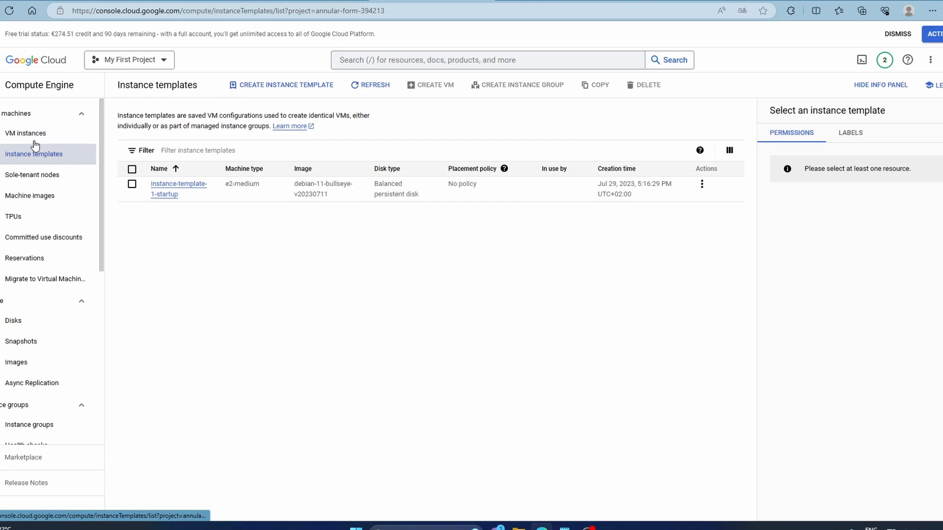
mouse_move(194, 189)
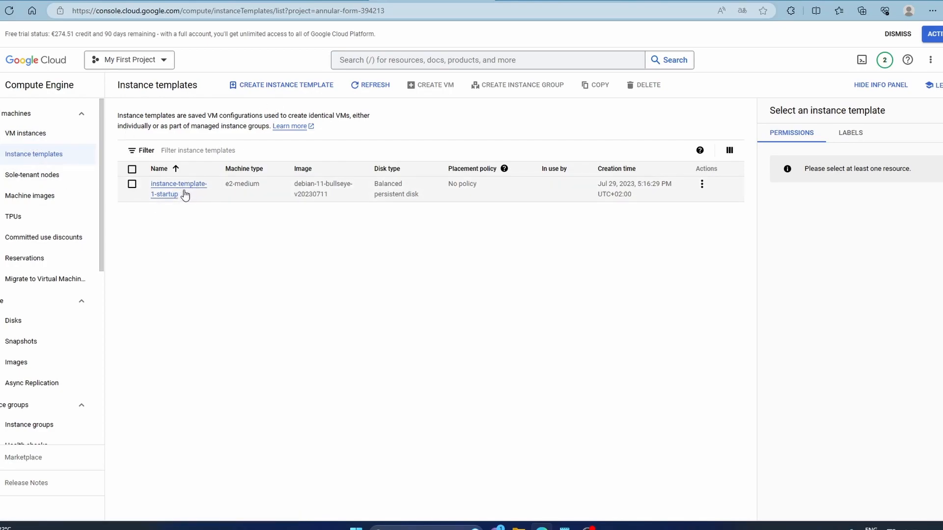
- Create VM instance-template-1-startup-1 from the template's Actions menu with default settings
click(702, 183)
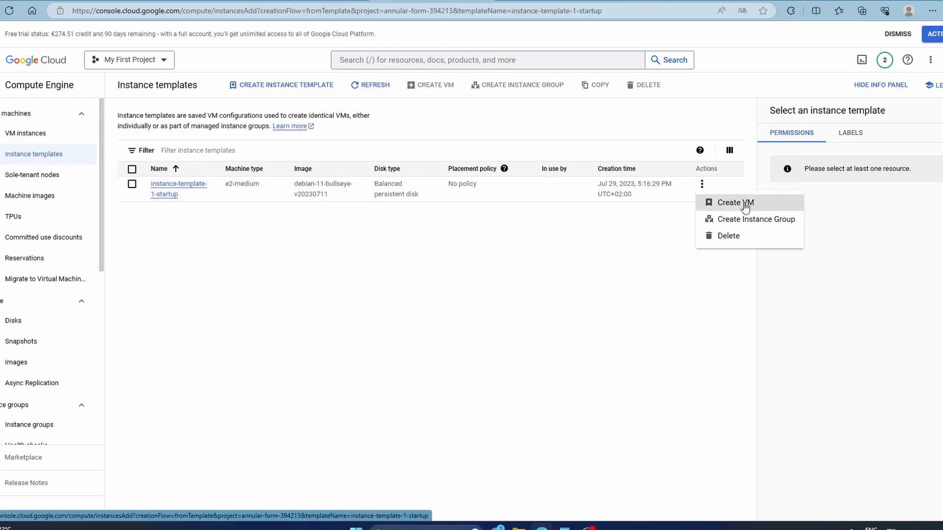
click(735, 202)
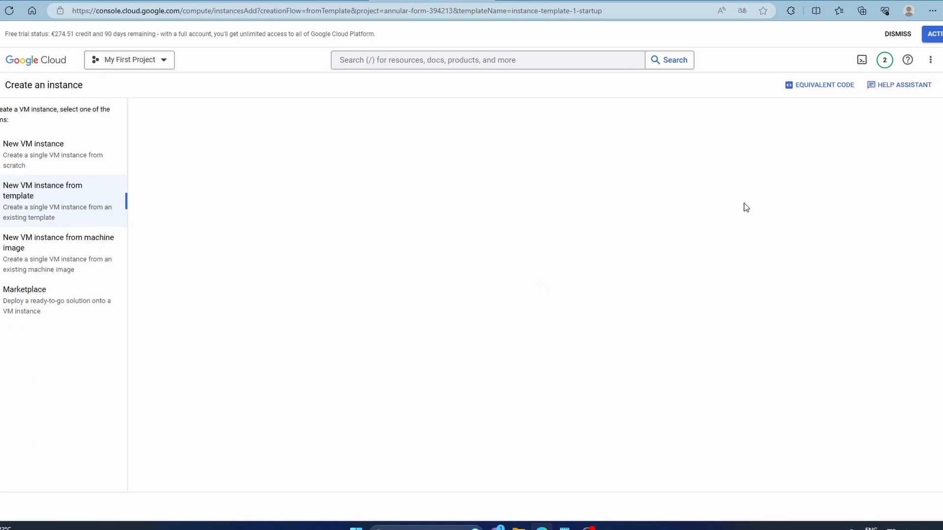
click(42, 190)
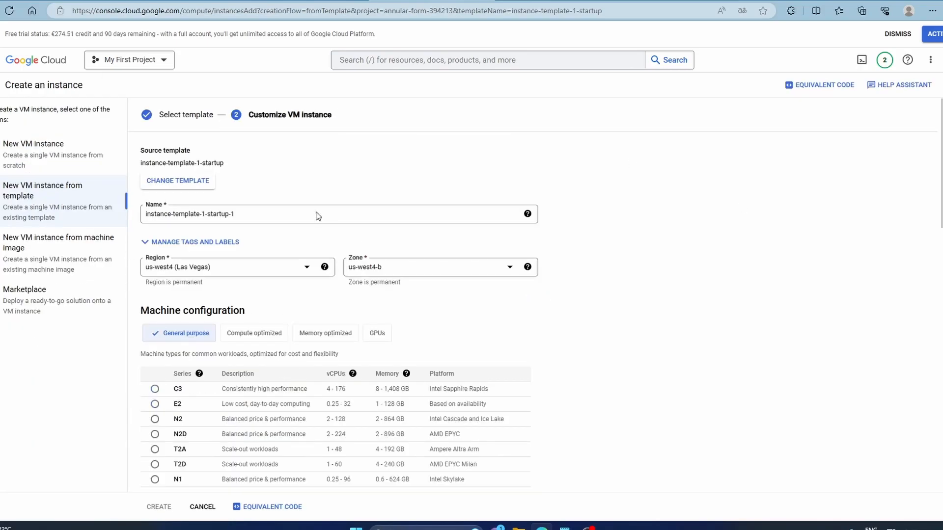
click(155, 404)
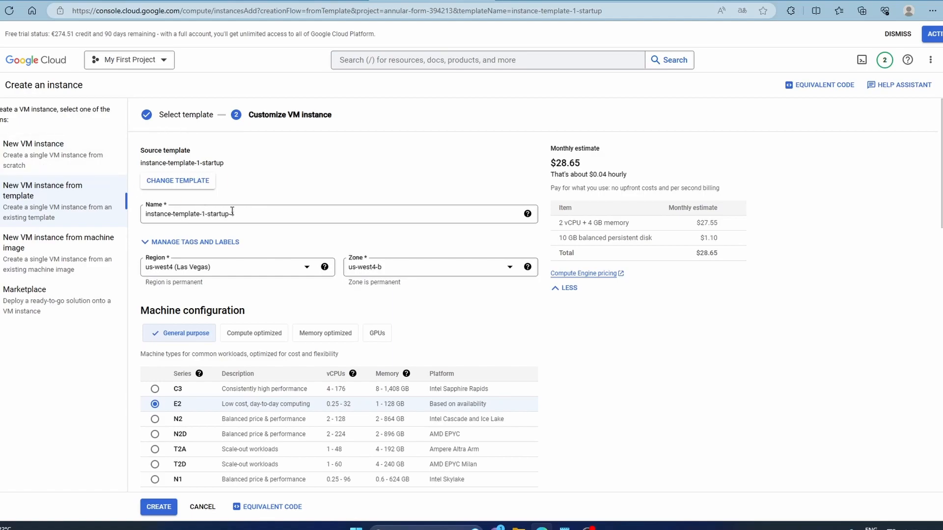
scroll(down, 3)
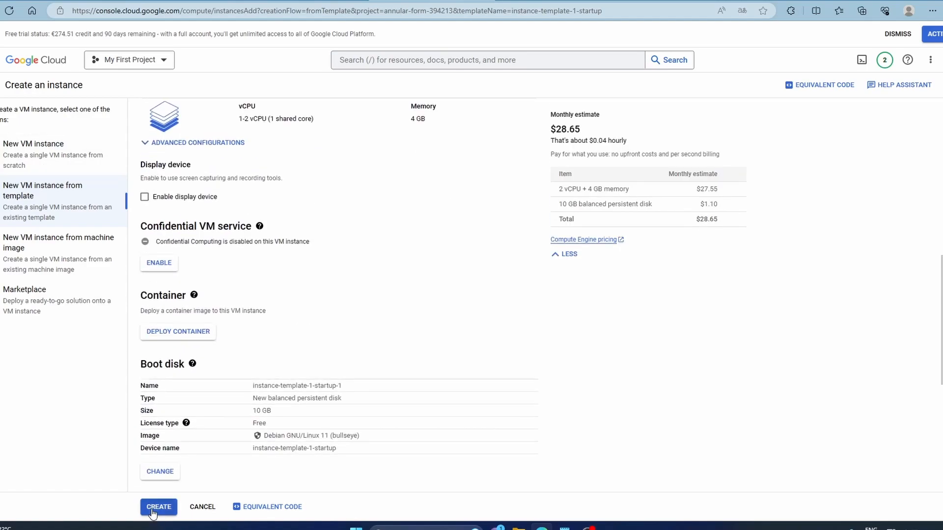
click(158, 507)
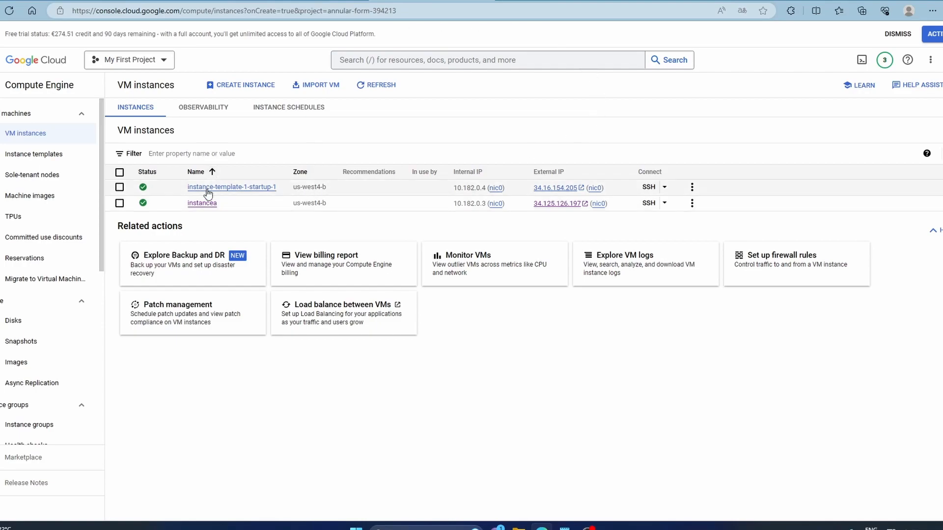
mouse_move(235, 215)
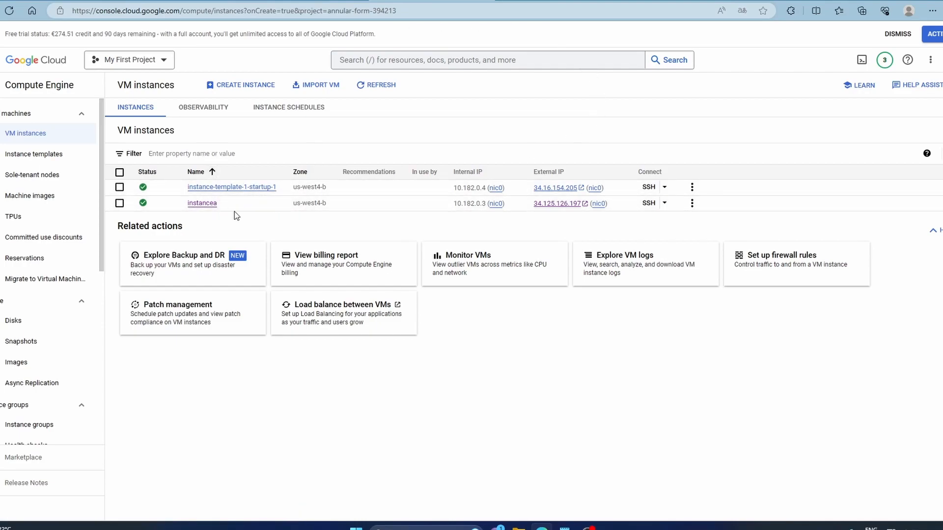
mouse_move(496, 202)
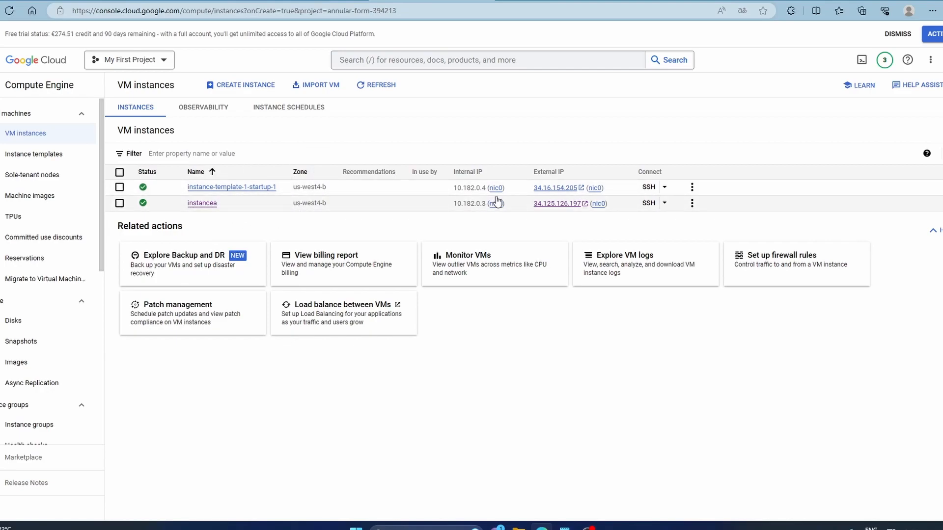
mouse_move(475, 186)
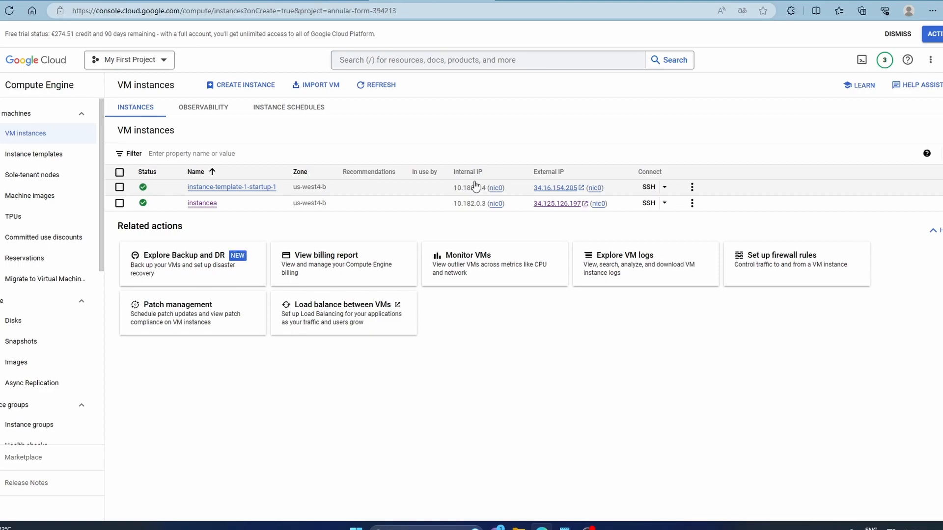
mouse_move(524, 193)
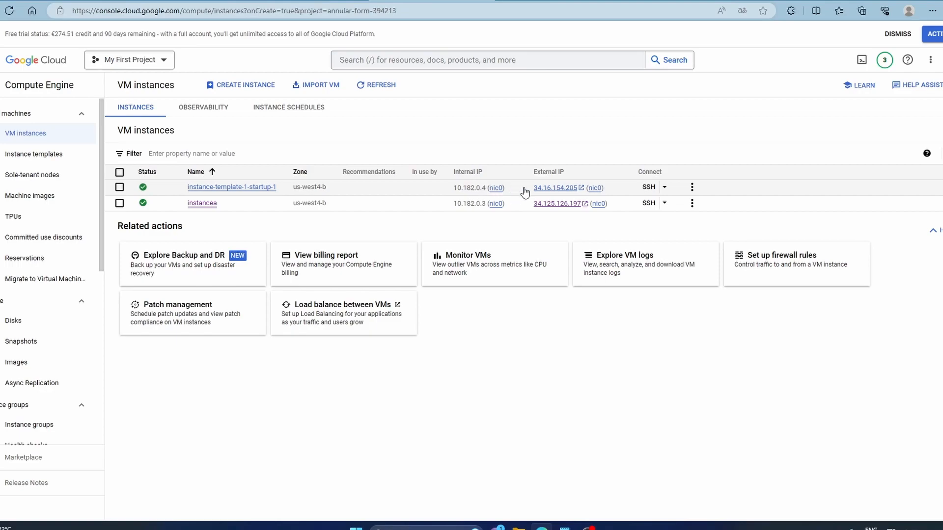
mouse_move(598, 191)
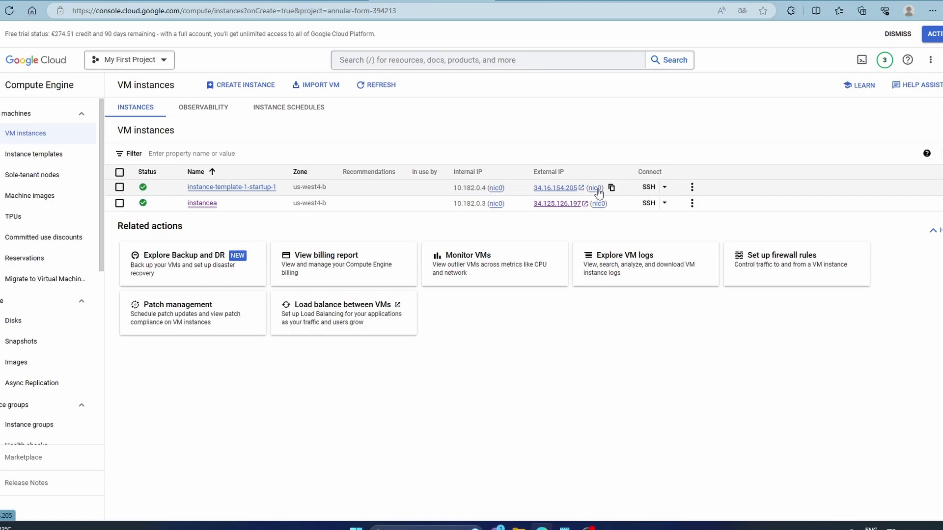